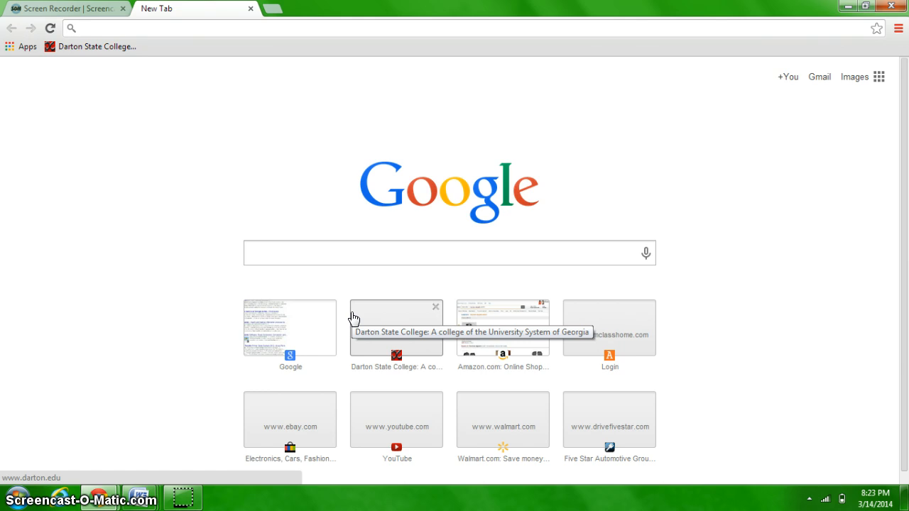
mouse_move(346, 186)
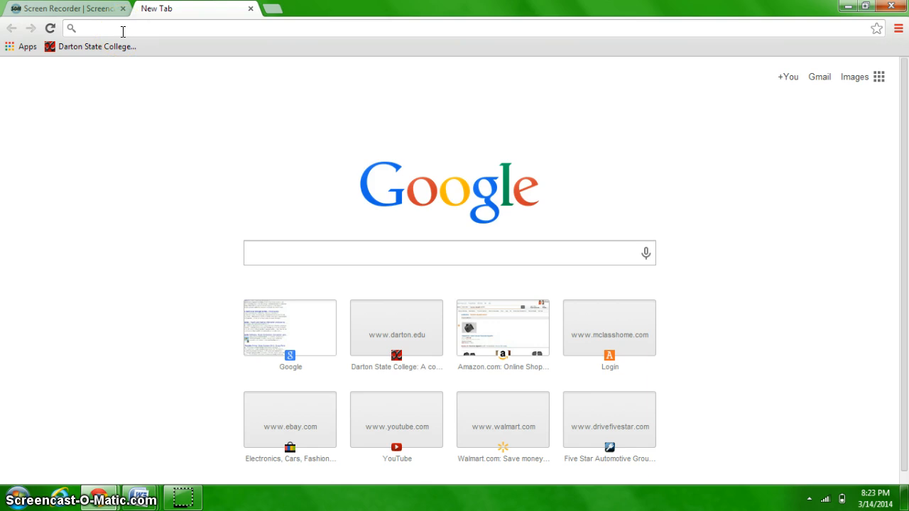
Step: Enter the mclasshome.com address in Chrome to reach the mCLASS login page
type("www.google.com")
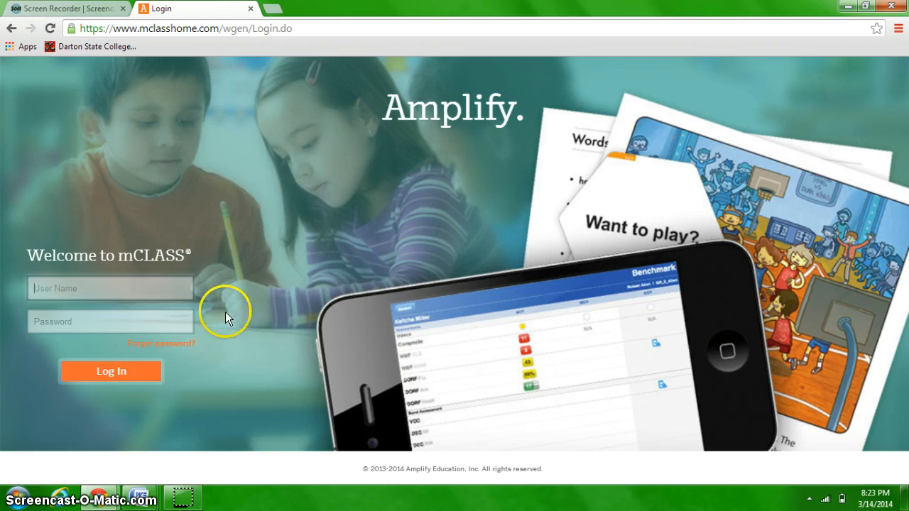
Step: Enter username 'mh' and the password, then submit the login
left_click(110, 288)
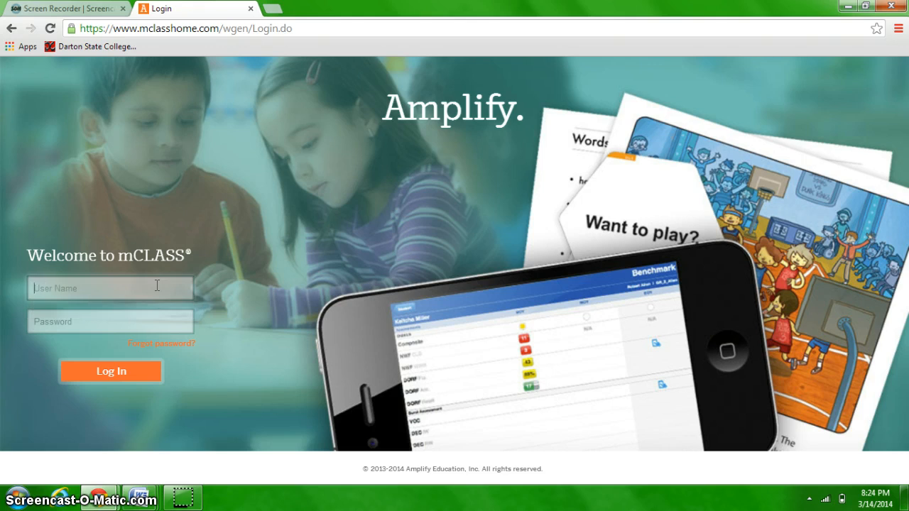
type("mhall2036")
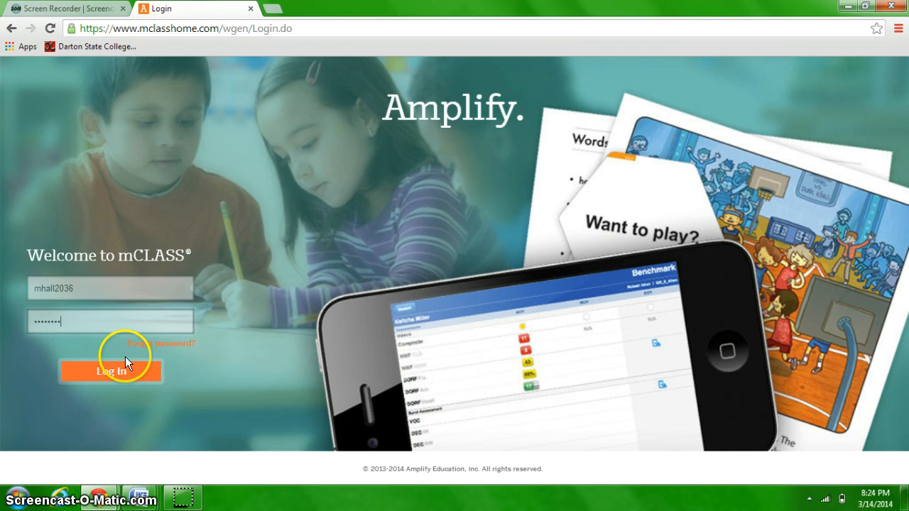
left_click(110, 371)
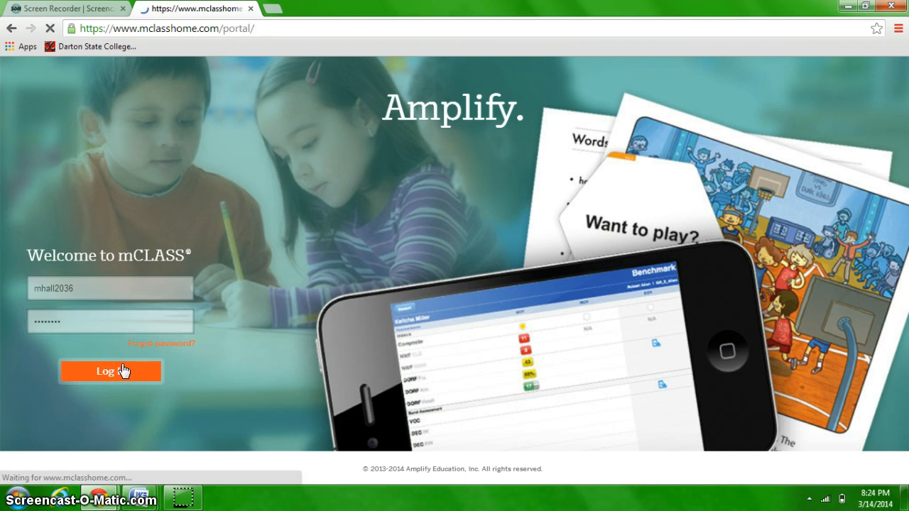
Step: Finish signing in and select the orange Reporting tile on the Home page
left_click(110, 371)
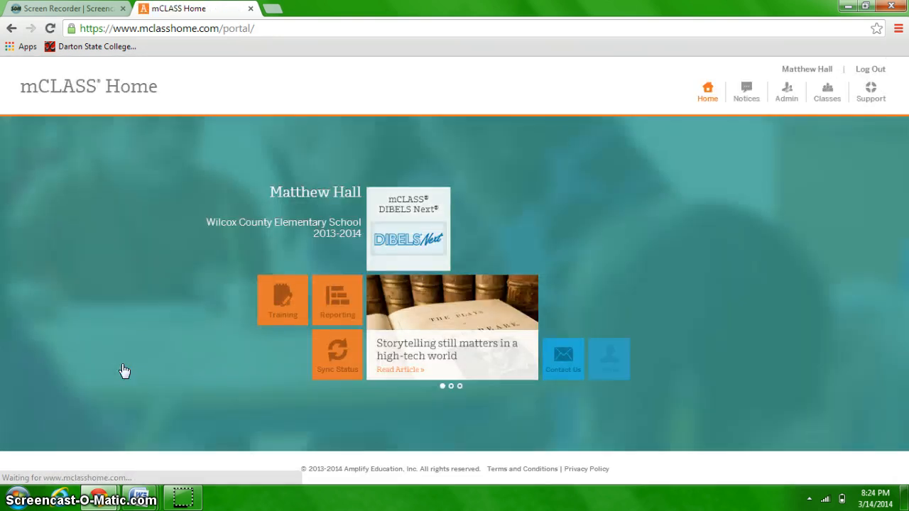
mouse_move(192, 256)
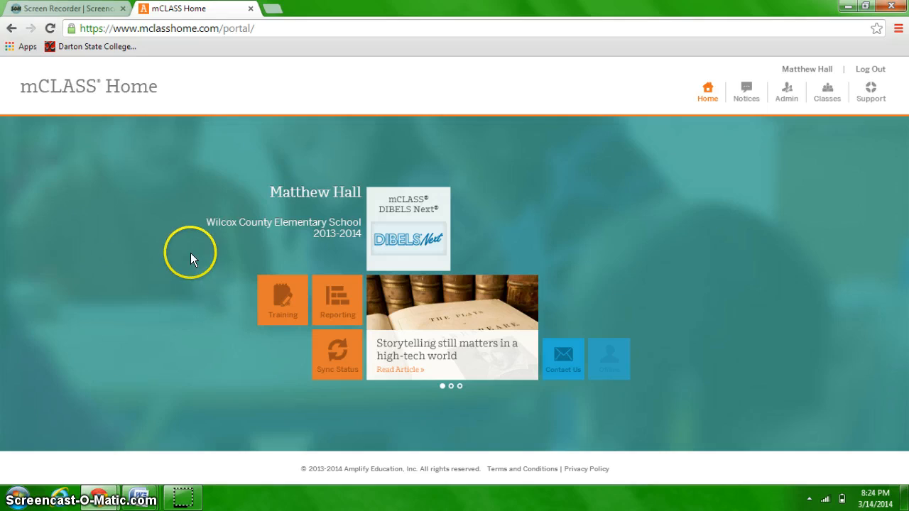
mouse_move(470, 173)
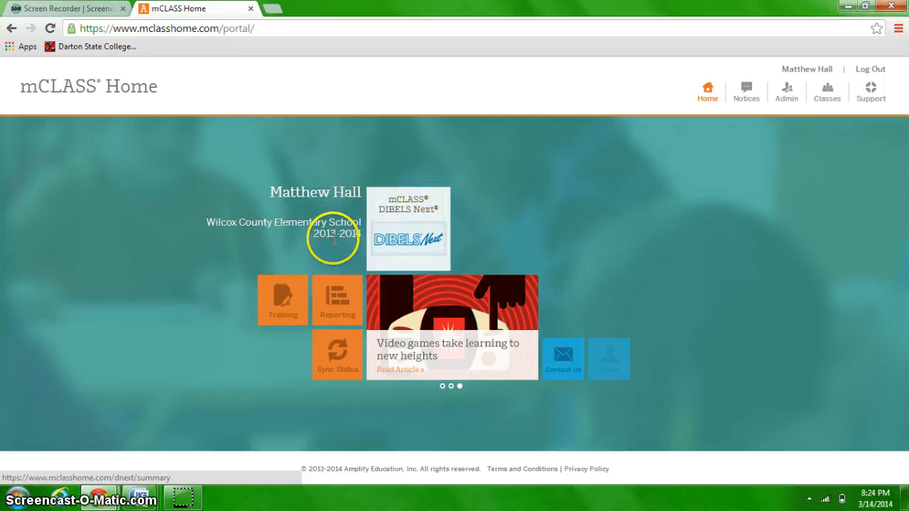
left_click(337, 301)
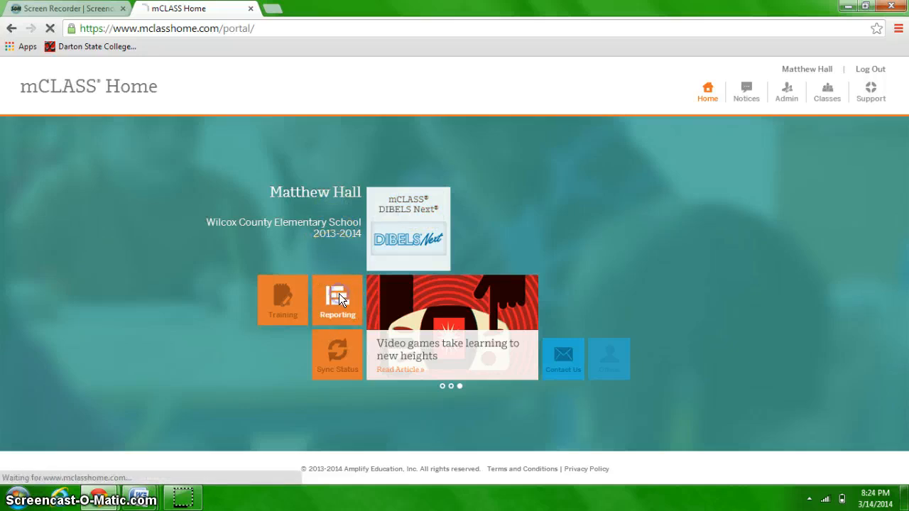
Step: Show the featured mCLASS:DIBELS Next reports and view Your Students' Composite Scores
left_click(338, 300)
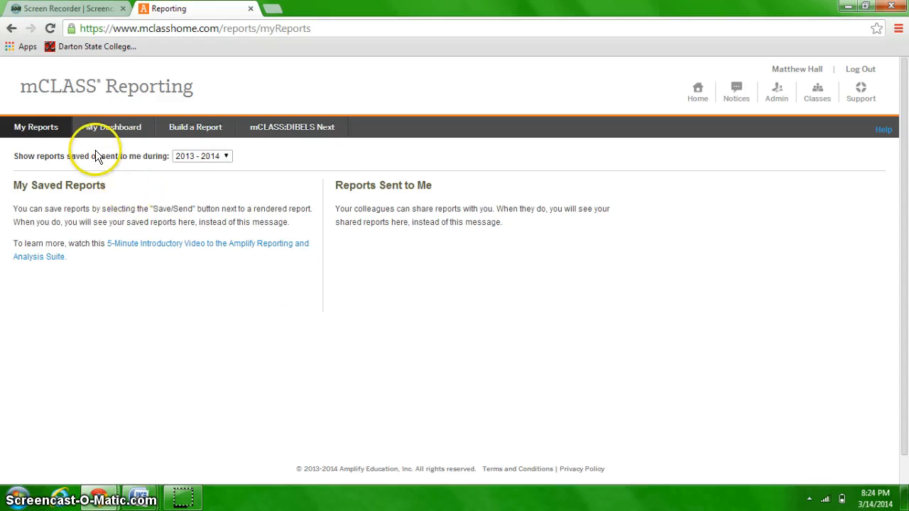
mouse_move(326, 153)
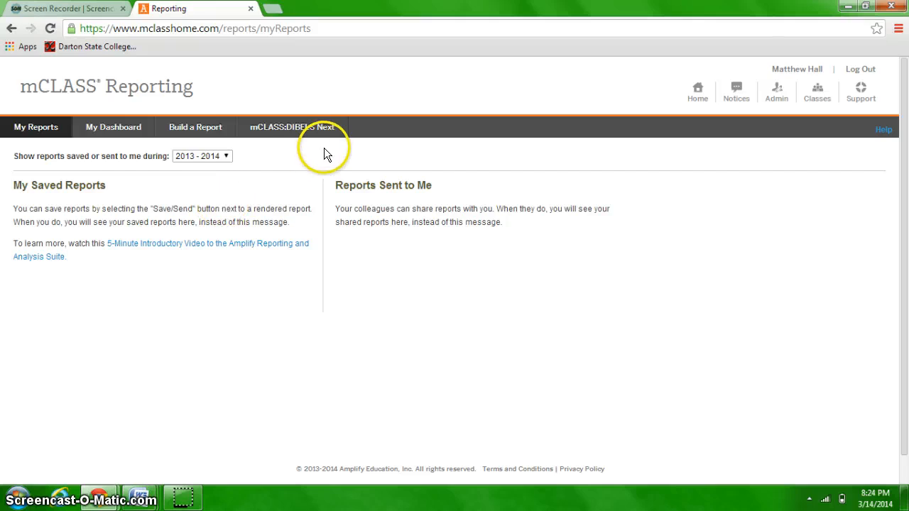
mouse_move(304, 132)
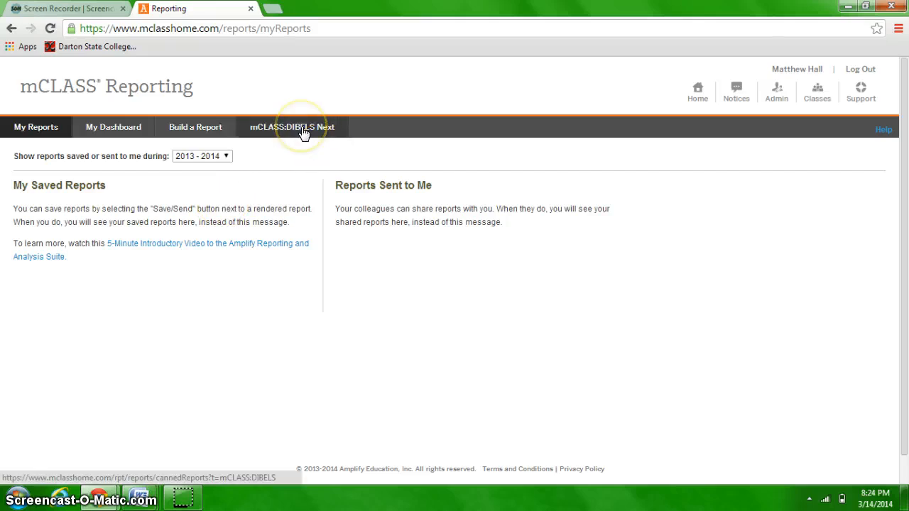
left_click(291, 127)
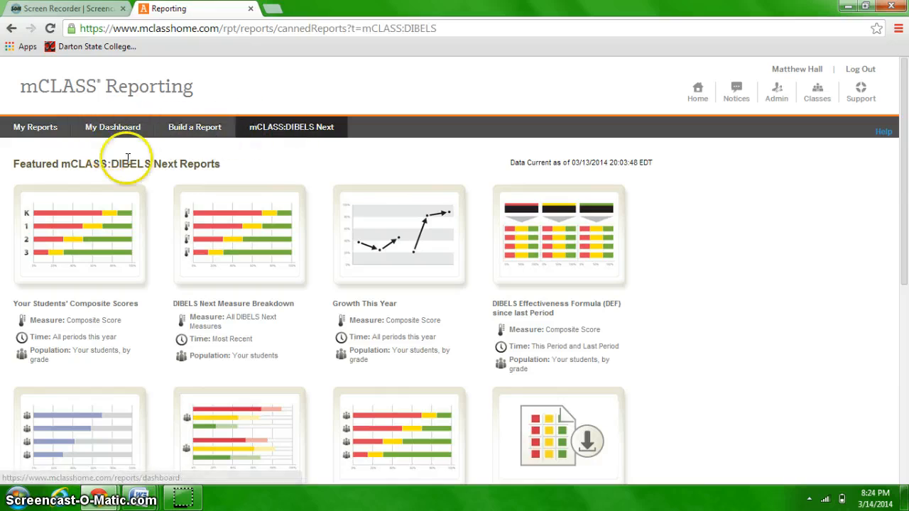
mouse_move(902, 184)
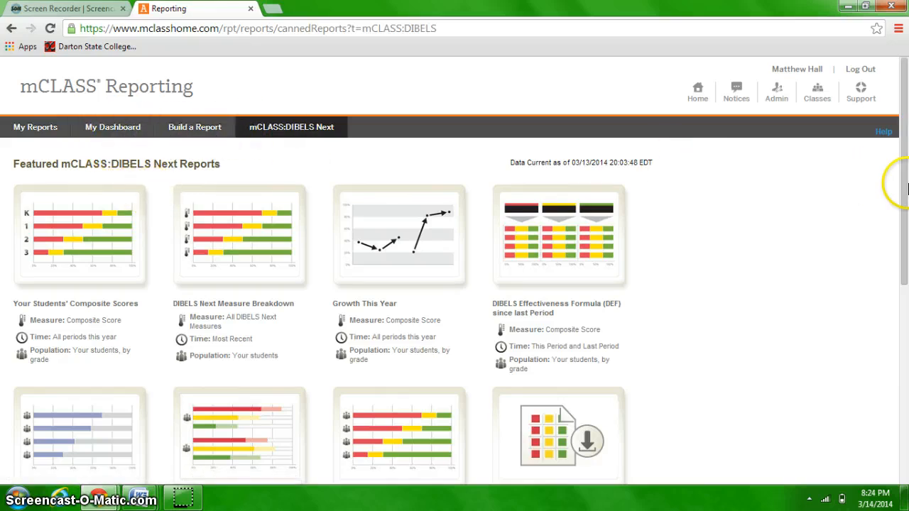
scroll("down", 3)
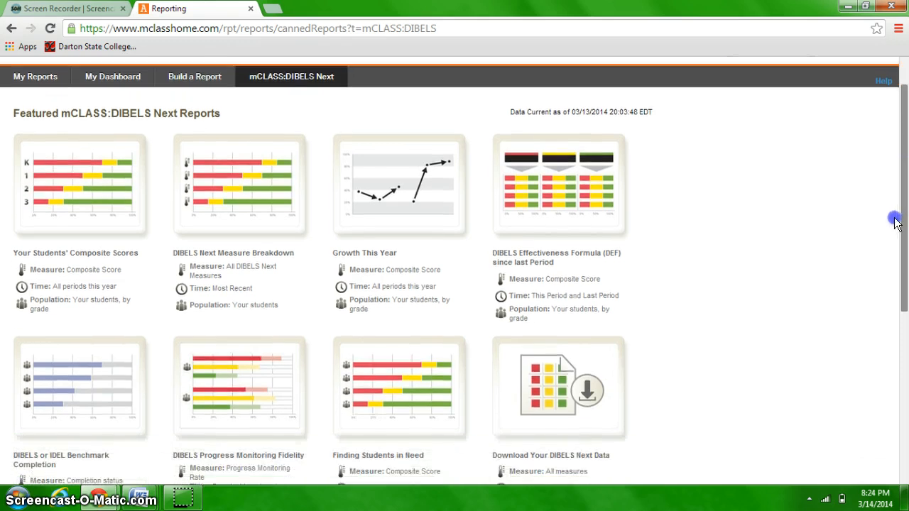
scroll("down", 3)
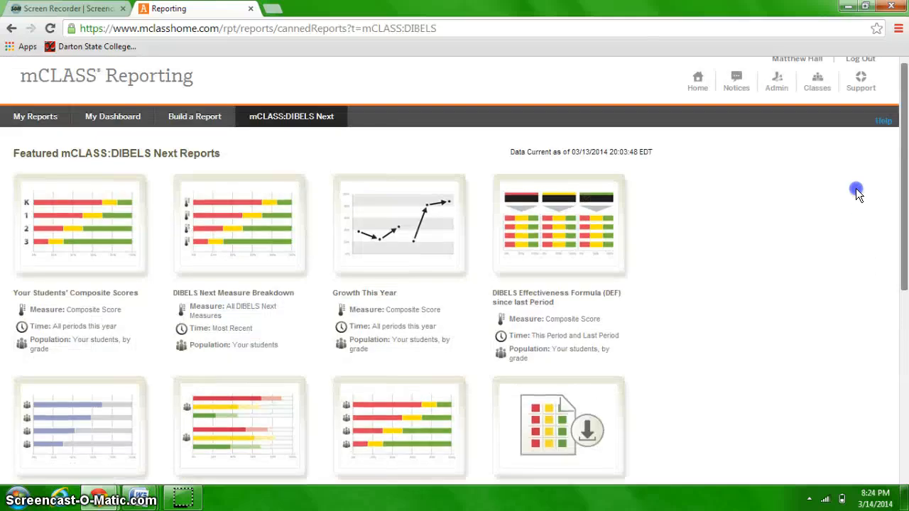
mouse_move(96, 145)
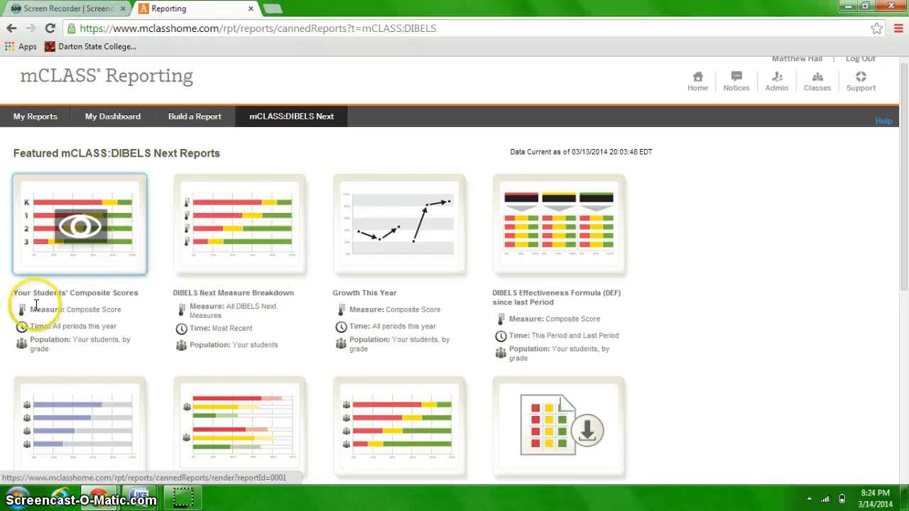
mouse_move(82, 238)
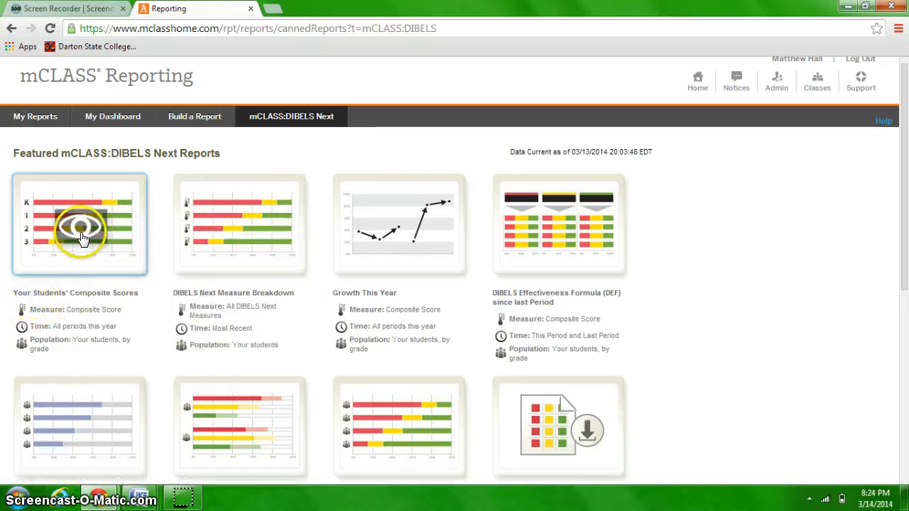
left_click(79, 228)
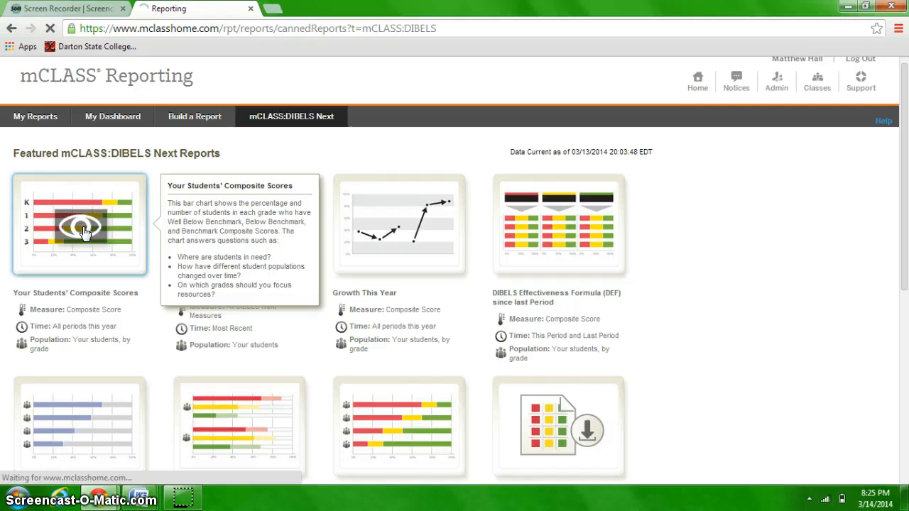
Step: Let the Wilcox County Elementary Comparing Populations report load and scroll through the K-3 grade bars
left_click(79, 227)
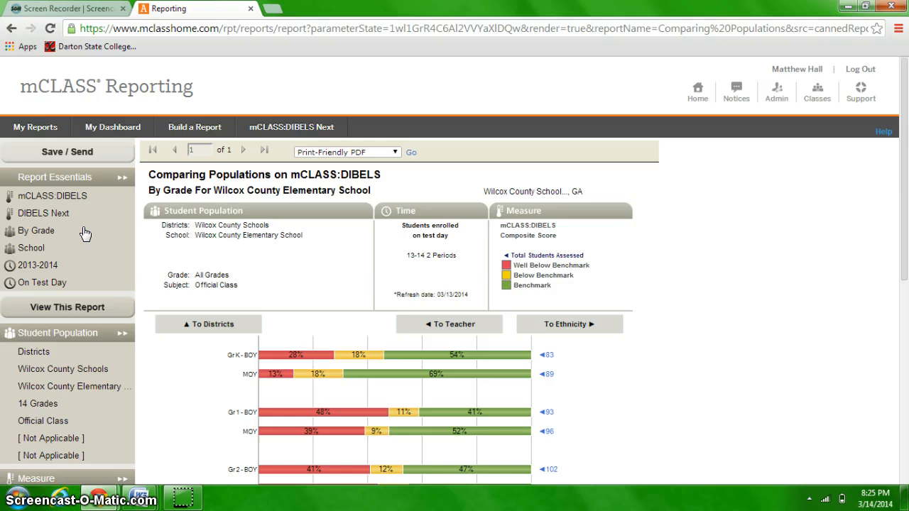
mouse_move(71, 339)
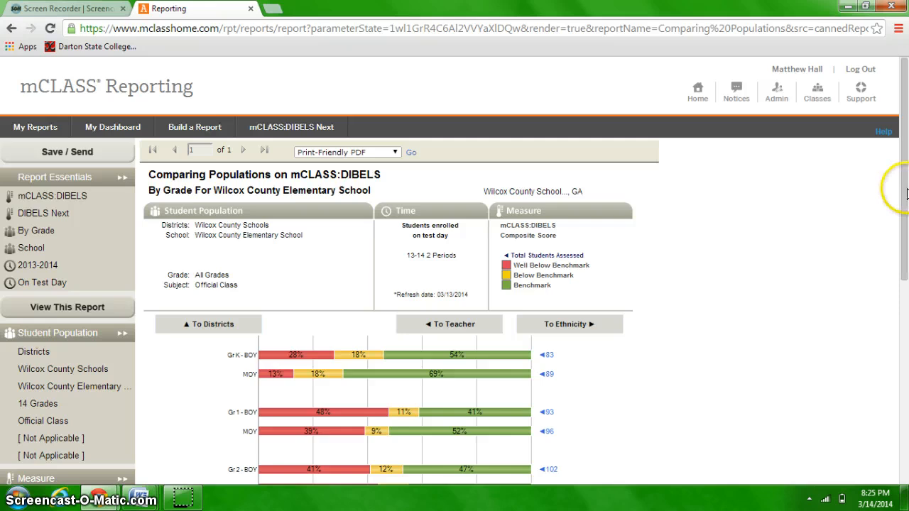
scroll("down", 3)
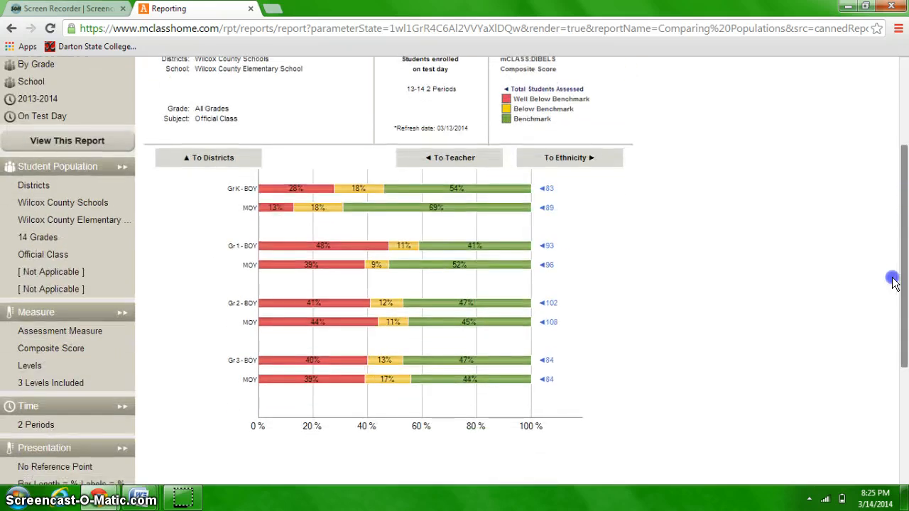
scroll("down", 3)
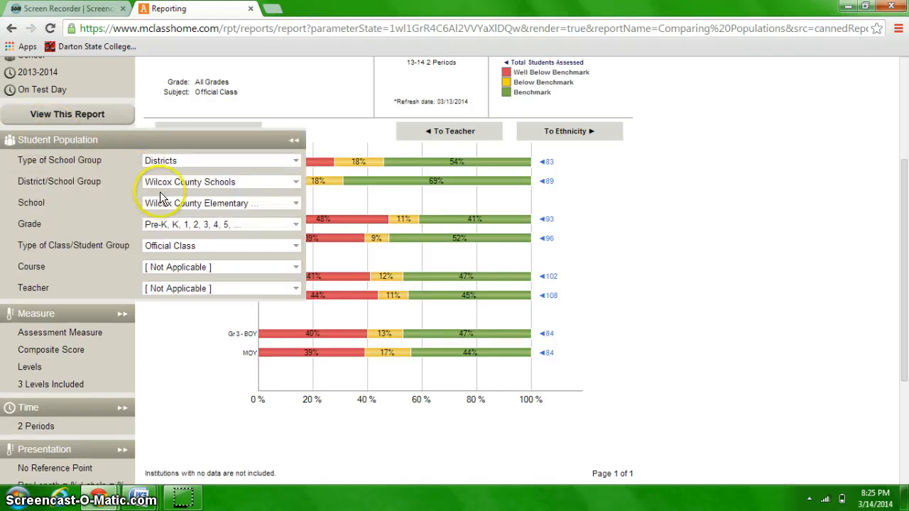
mouse_move(297, 227)
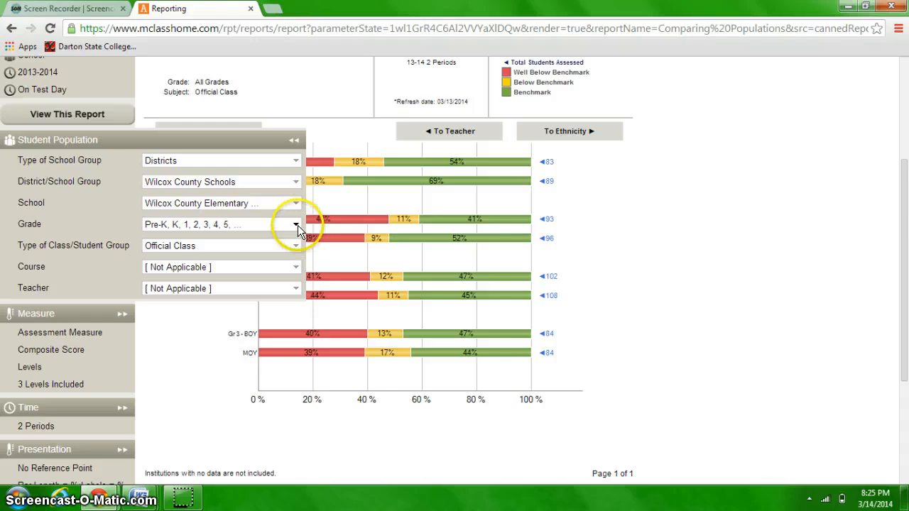
Step: Set the Student Population grade filter to grade 1 only and collapse the panel
left_click(296, 223)
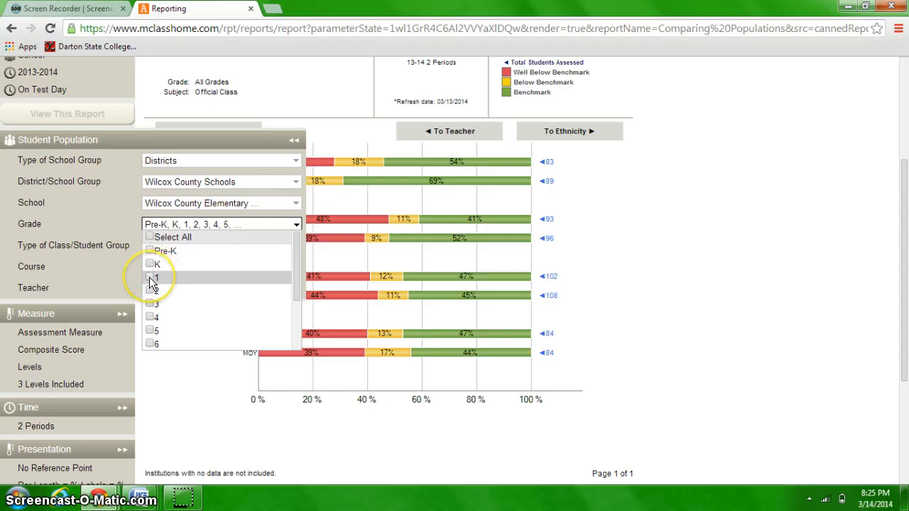
left_click(149, 277)
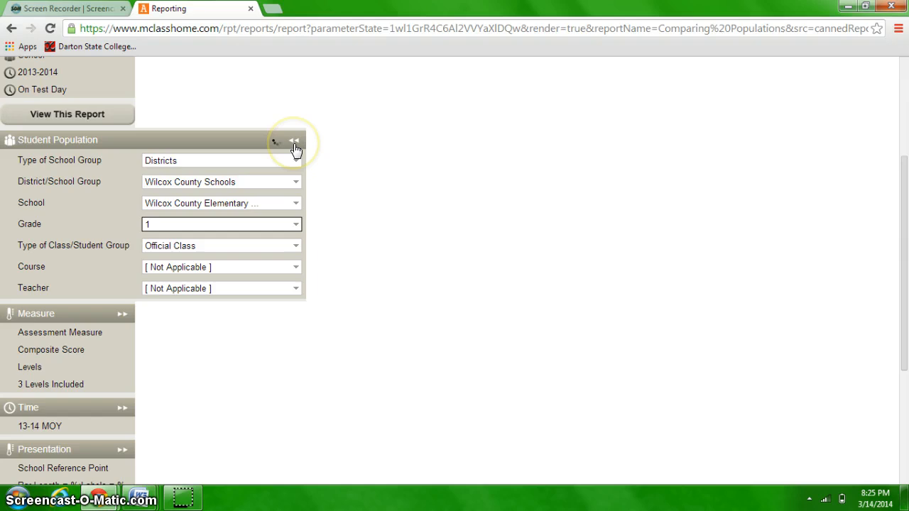
left_click(295, 140)
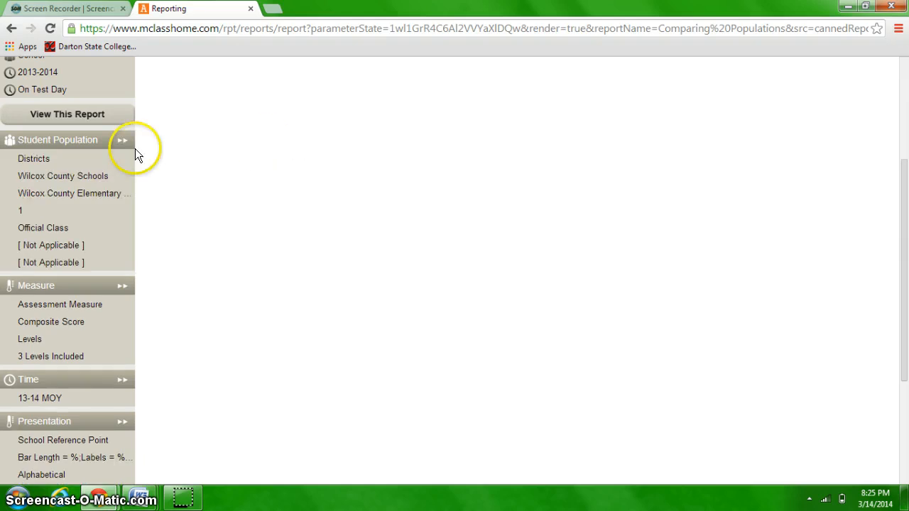
mouse_move(197, 164)
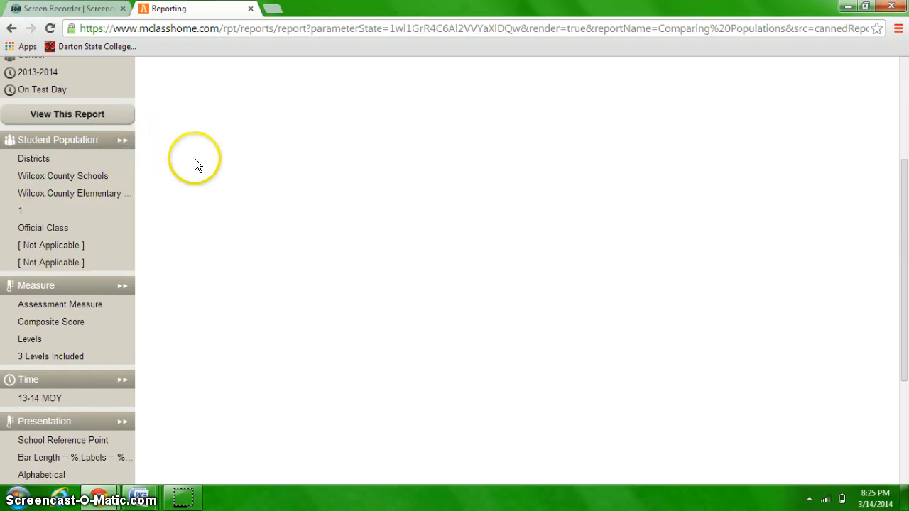
scroll("down", 3)
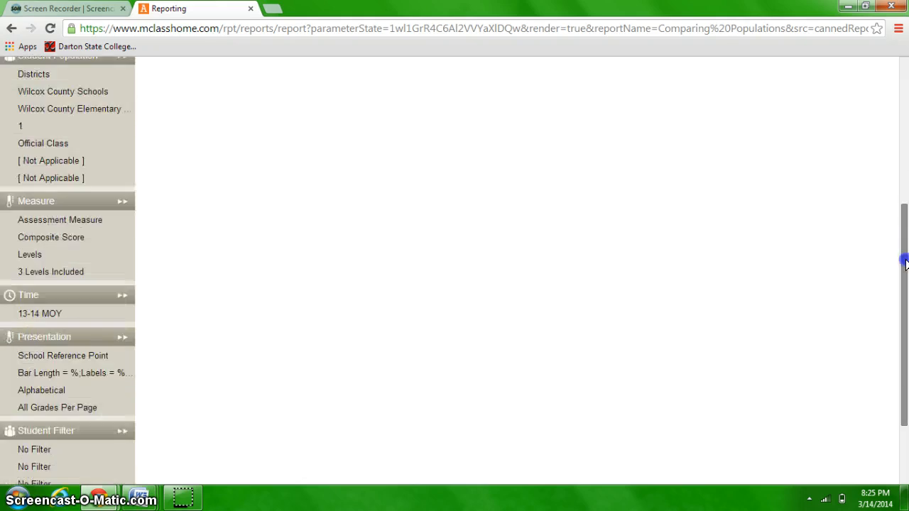
scroll("down", 3)
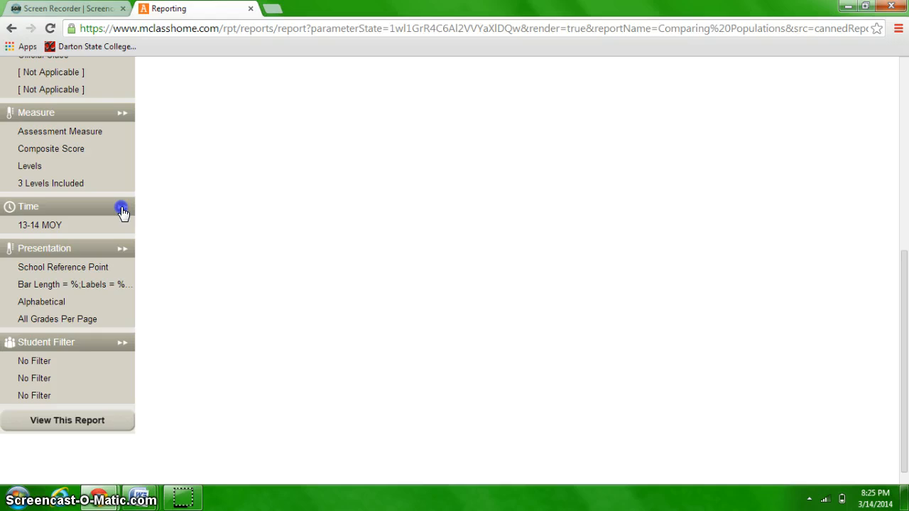
Step: Add 13-14 BOY alongside 13-14 MOY in the Time period settings
left_click(122, 212)
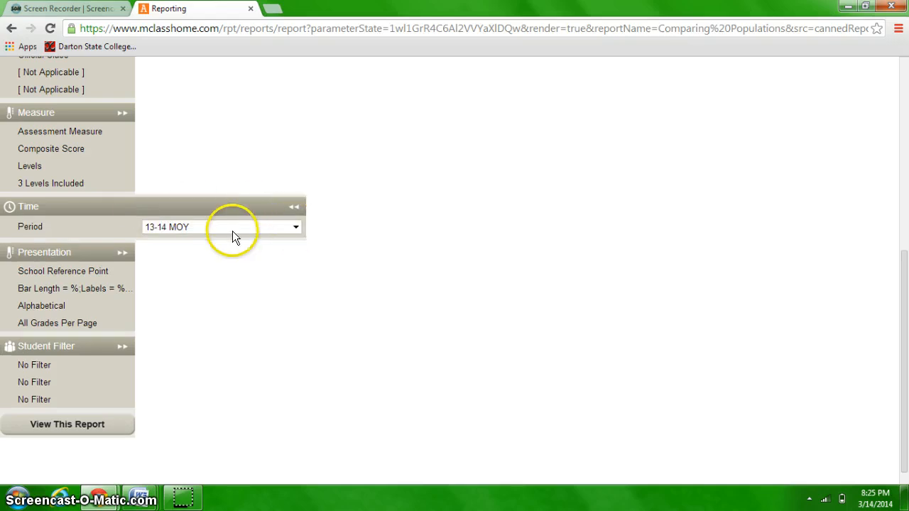
left_click(296, 226)
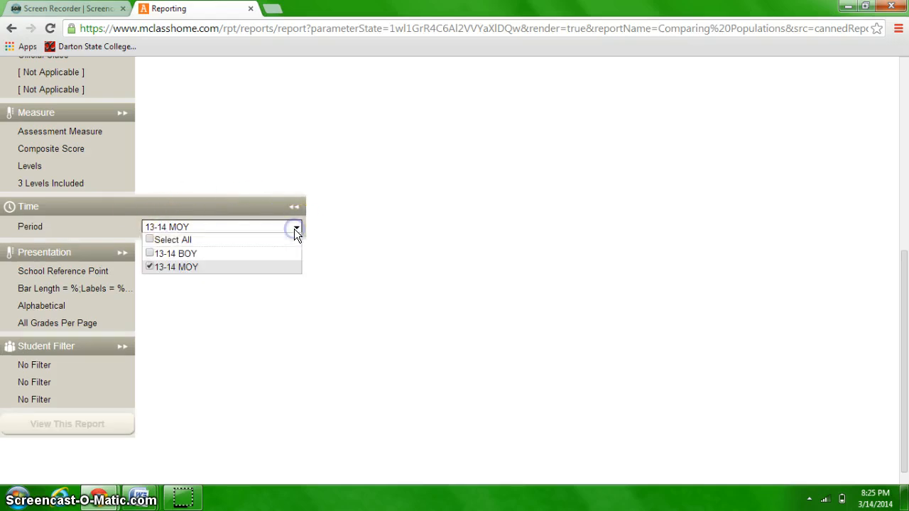
left_click(150, 254)
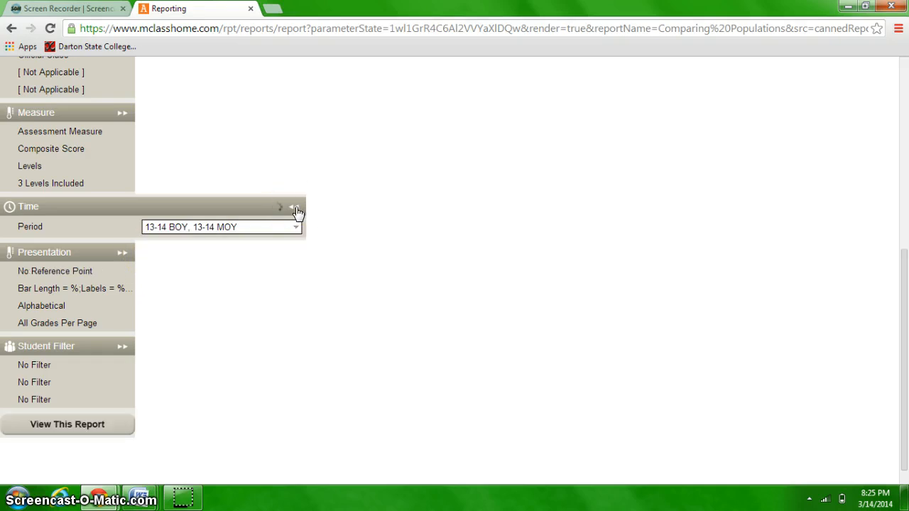
left_click(298, 207)
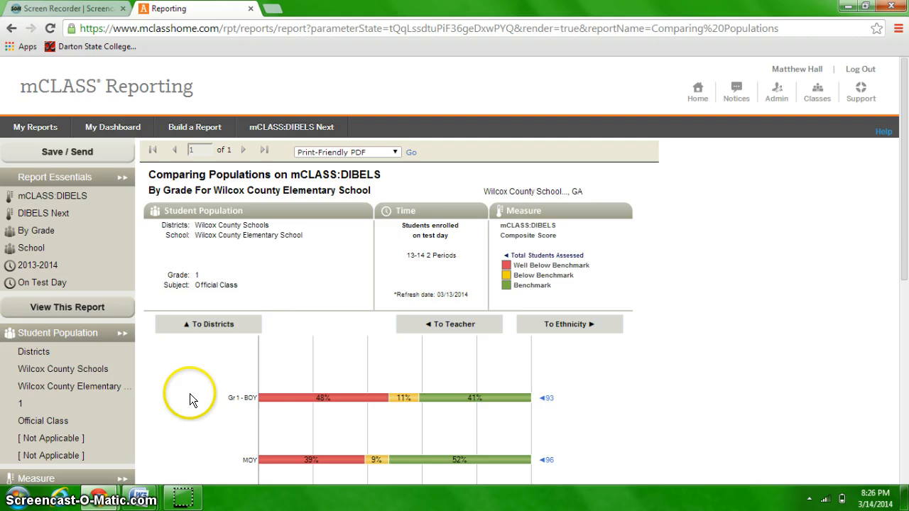
mouse_move(403, 392)
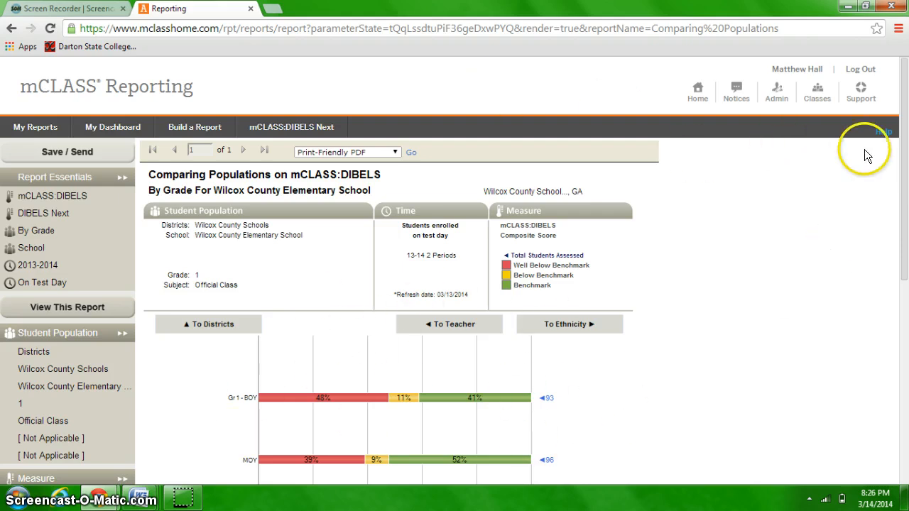
Step: Scroll to review the grade 1 bars: benchmark 41% at BOY, 52% at MOY
scroll("down", 3)
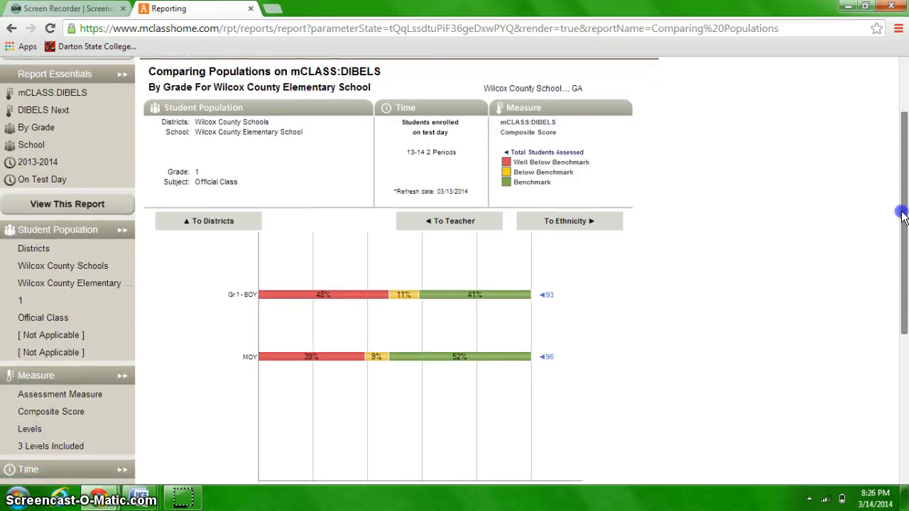
scroll("down", 3)
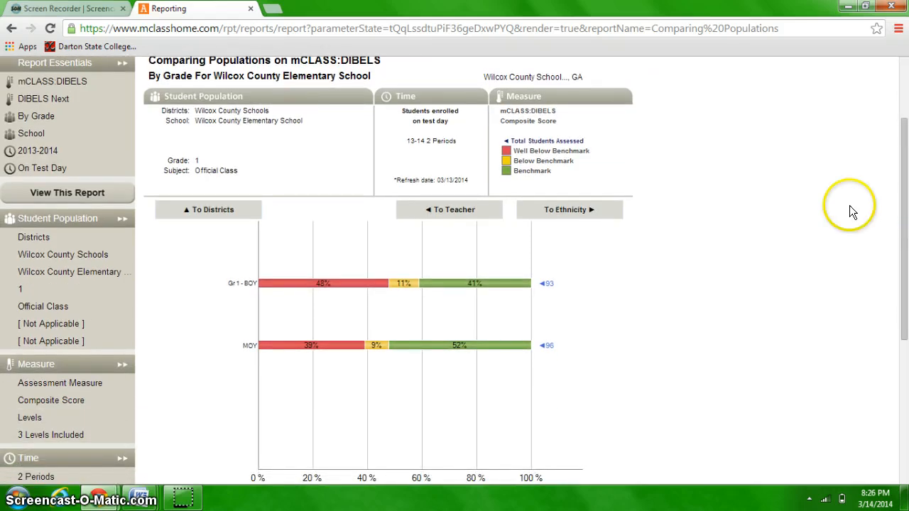
mouse_move(434, 261)
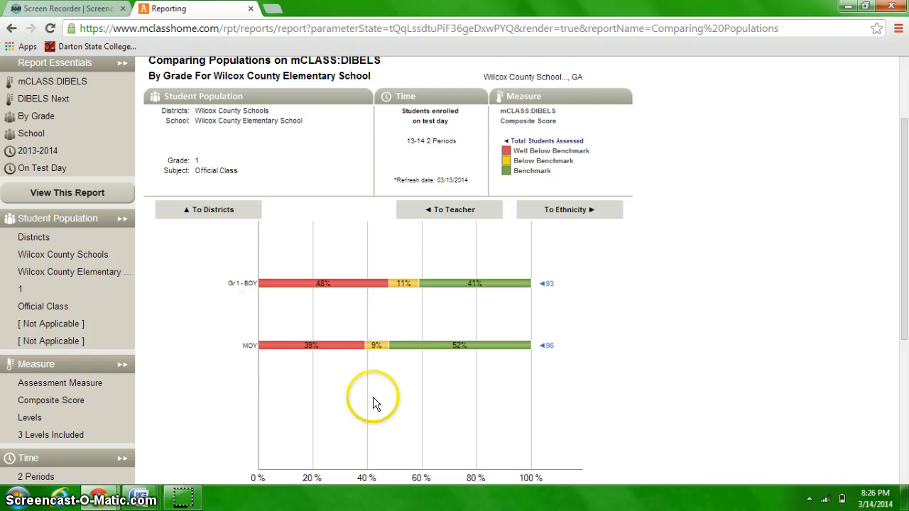
mouse_move(515, 376)
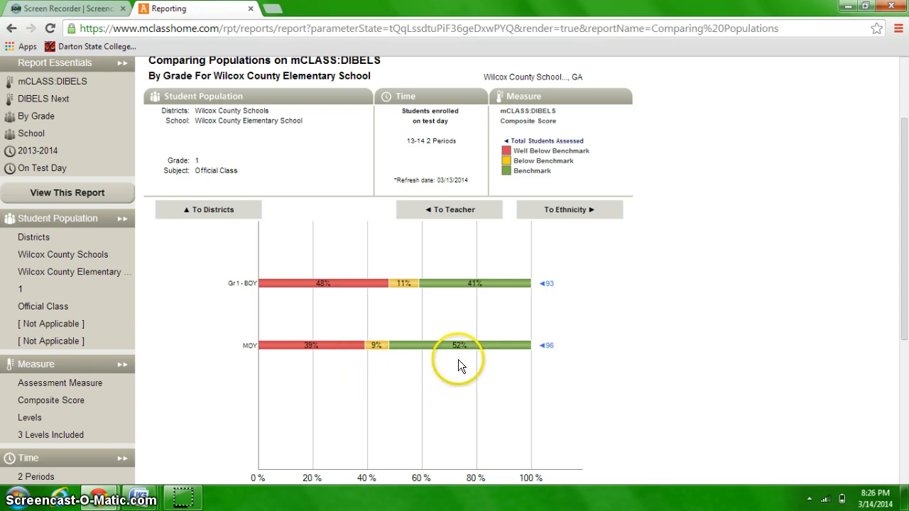
mouse_move(311, 353)
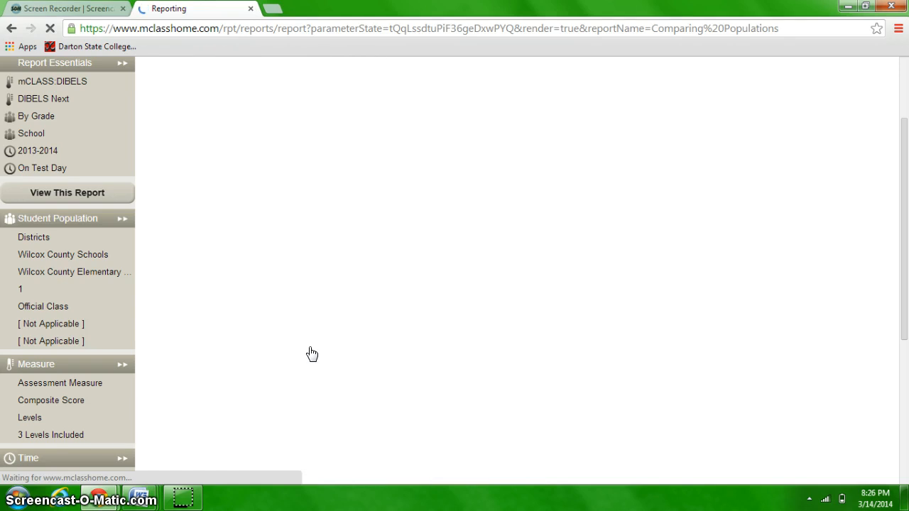
Step: Drill into the MOY bar's student list, scroll the scores, and return to the report
left_click(67, 192)
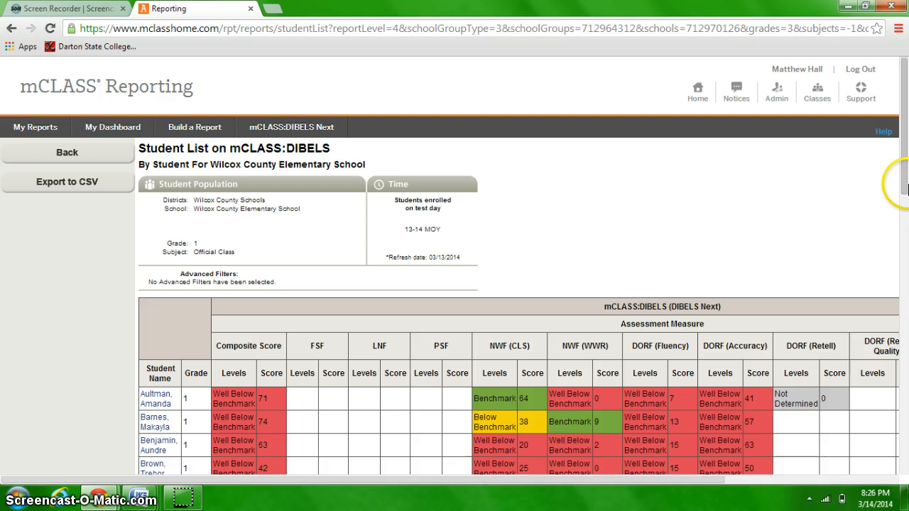
scroll("down", 3)
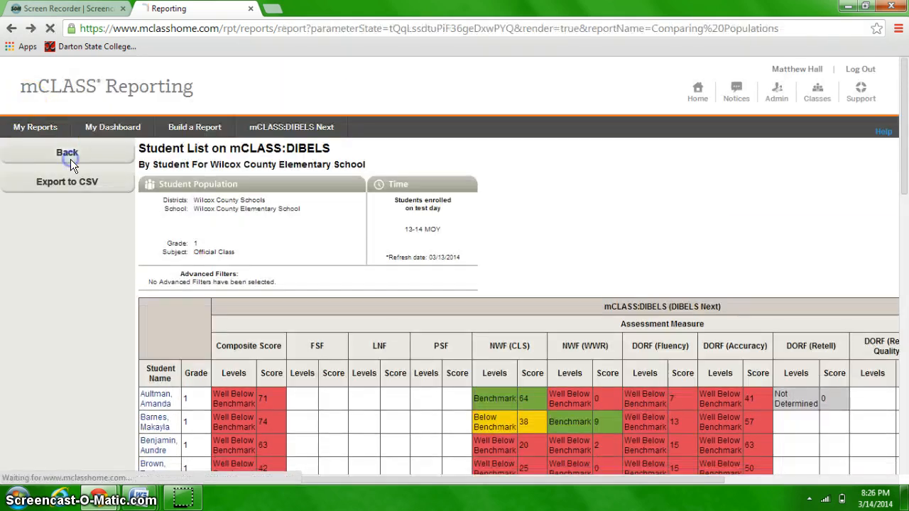
left_click(66, 152)
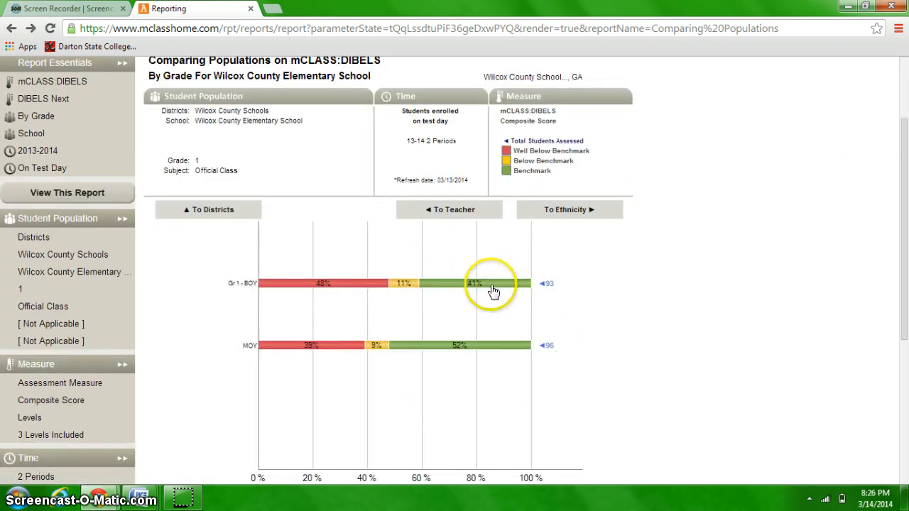
mouse_move(438, 327)
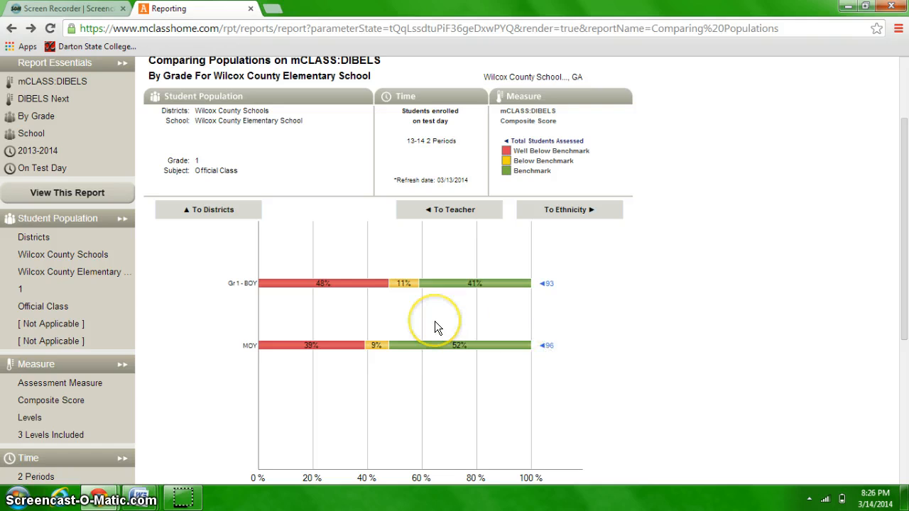